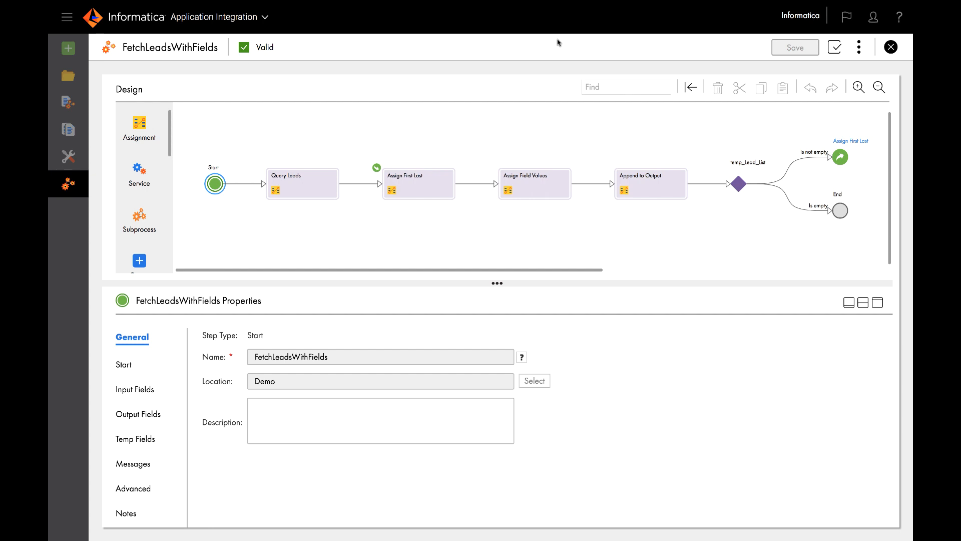
{"action": "mouse_move", "coordinate": [852, 47]}
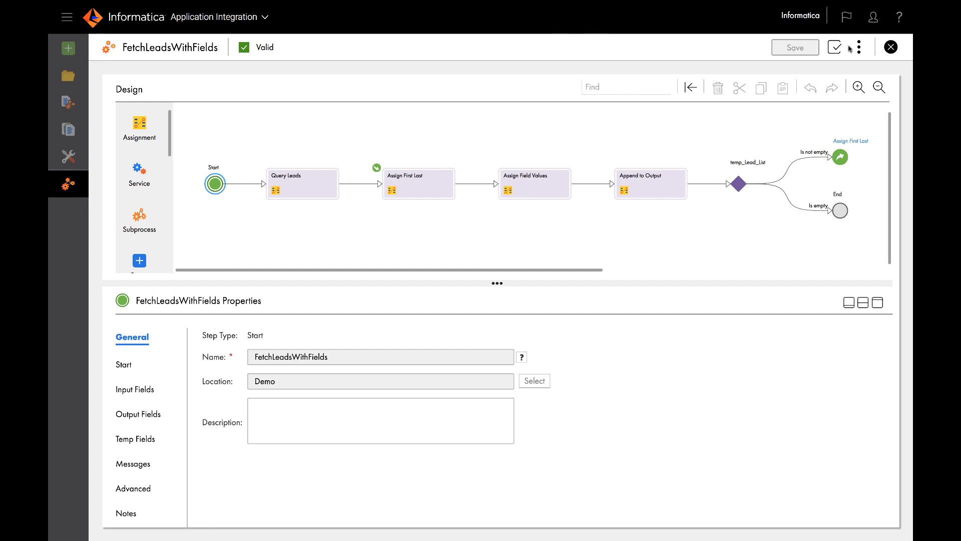
Step: View the FetchLeadsWithFields process's Properties Detail with its published service URL
{"action": "left_click", "coordinate": [859, 47]}
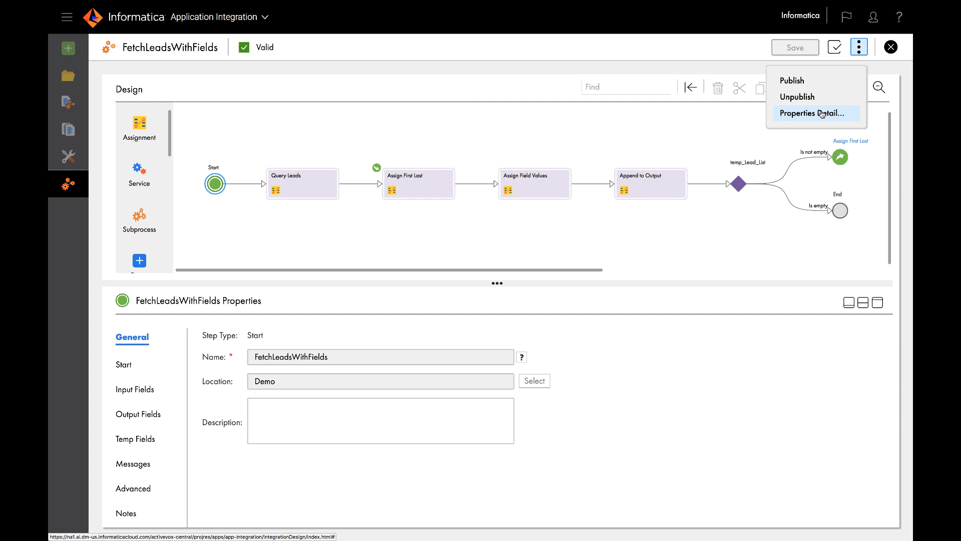
{"action": "left_click", "coordinate": [809, 113]}
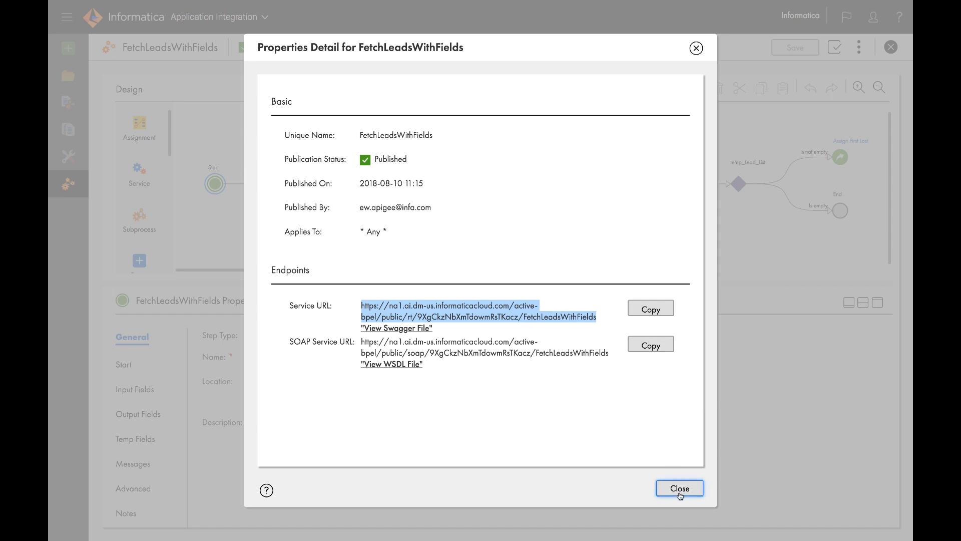
Step: Dismiss the details and show the FetchLeads policy's FetchLeadsWithFields action in Apigee Edge
{"action": "left_click", "coordinate": [679, 487]}
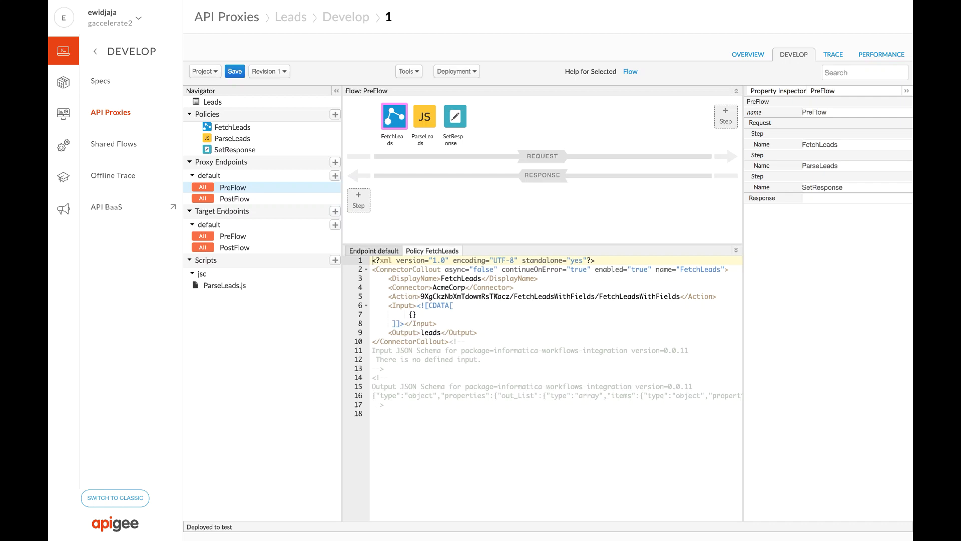
{"action": "left_click", "coordinate": [540, 296]}
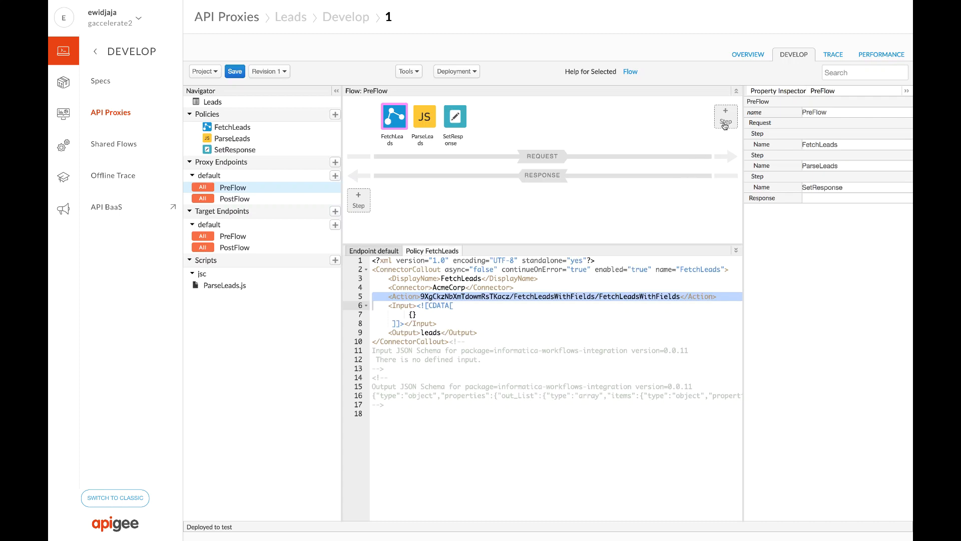
Step: Draft an Extension Callout step using the AcmeCorp extension's FetchLeadsWithFields action, then cancel it
{"action": "left_click", "coordinate": [726, 117]}
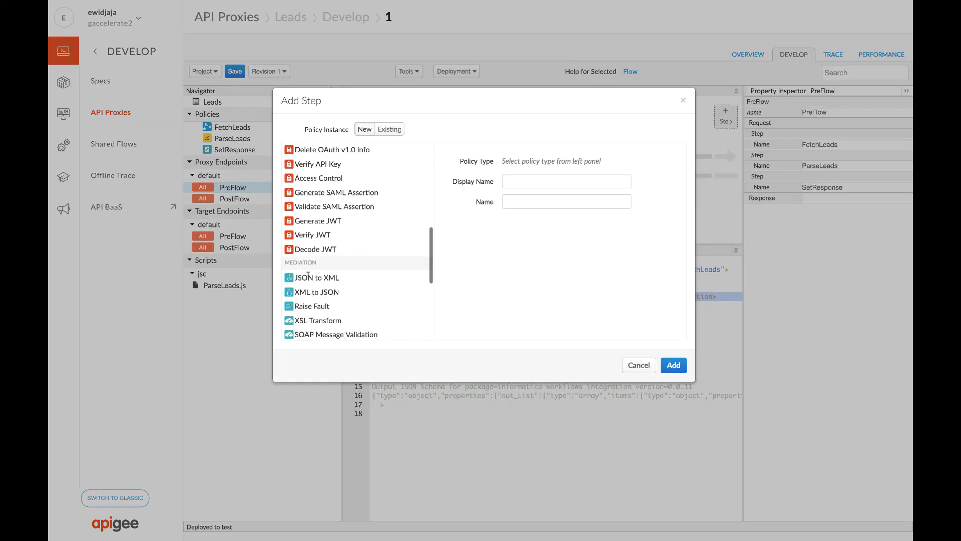
{"action": "left_click", "coordinate": [332, 333]}
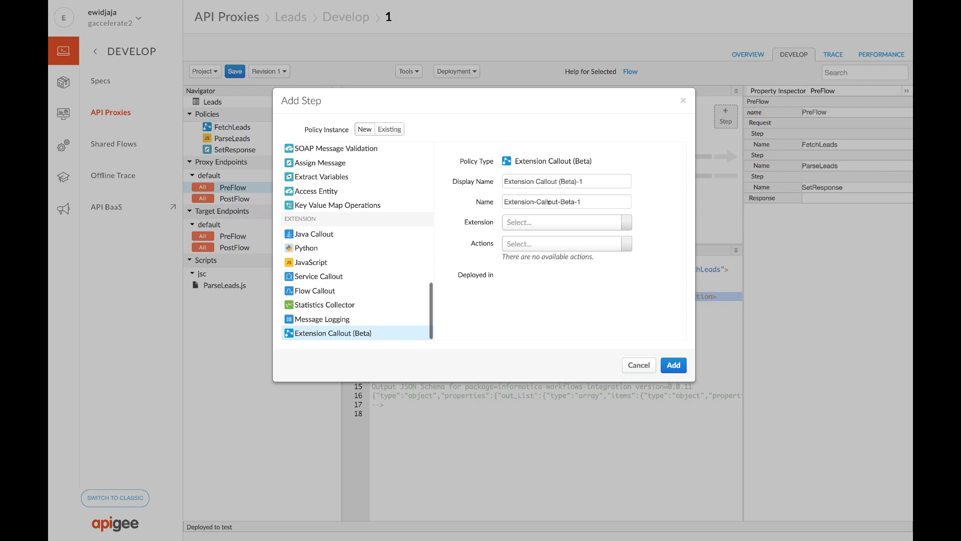
{"action": "left_click", "coordinate": [565, 223]}
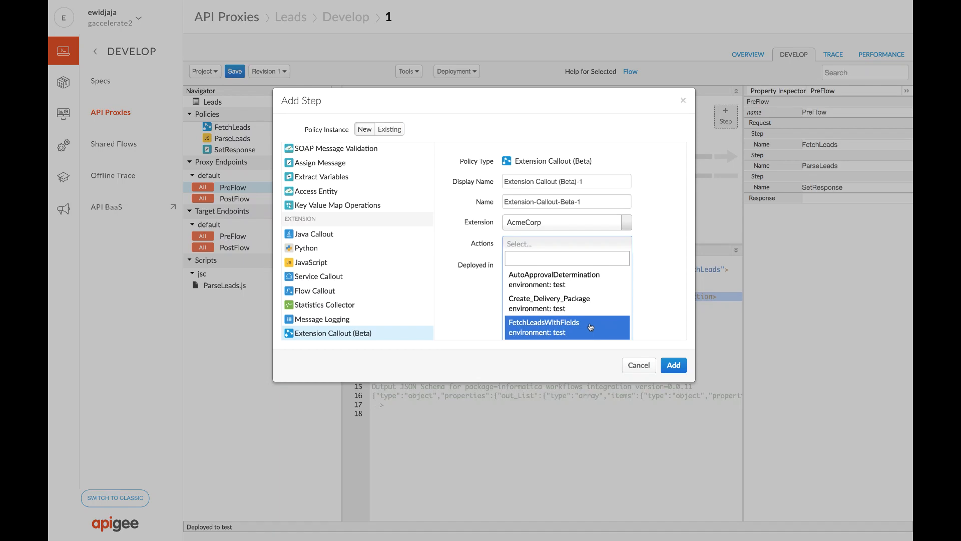
{"action": "left_click", "coordinate": [543, 327]}
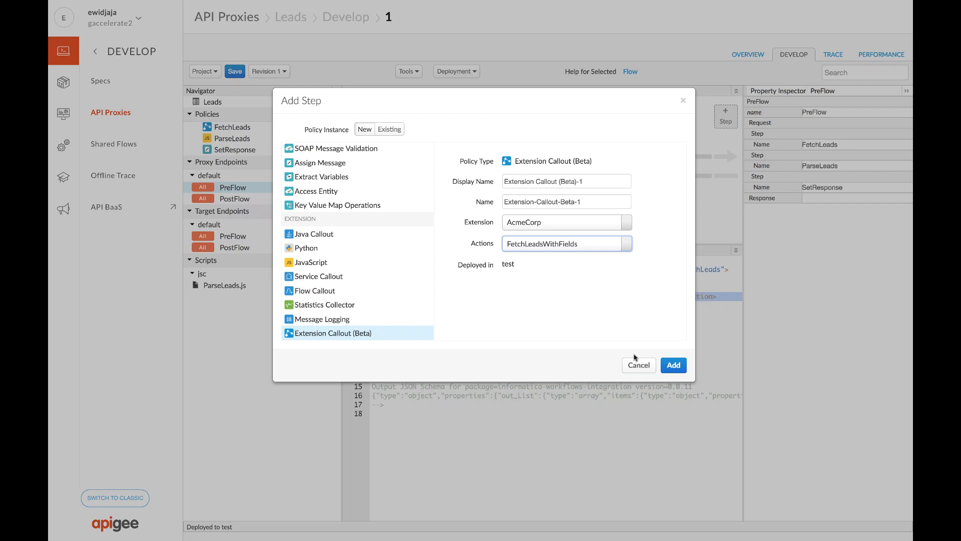
{"action": "left_click", "coordinate": [672, 365]}
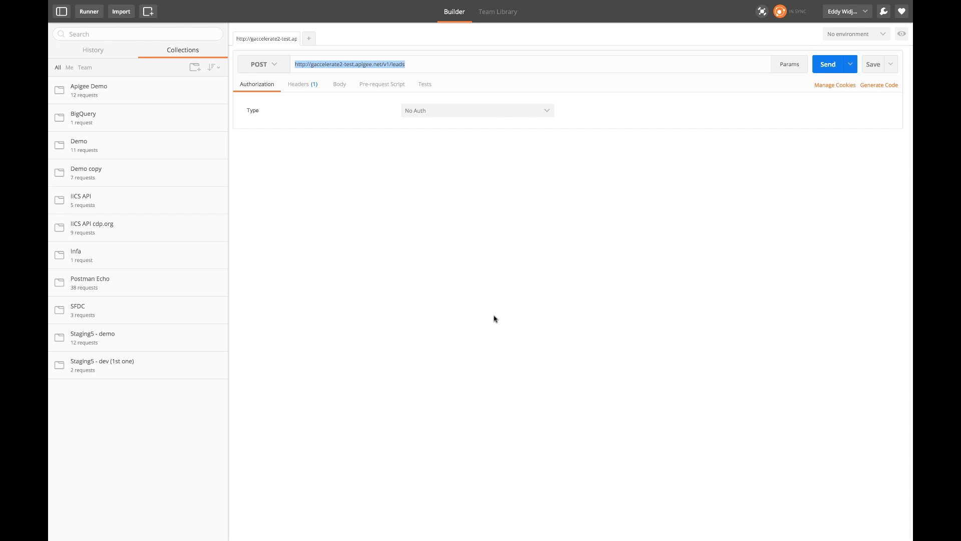
{"action": "mouse_move", "coordinate": [827, 64]}
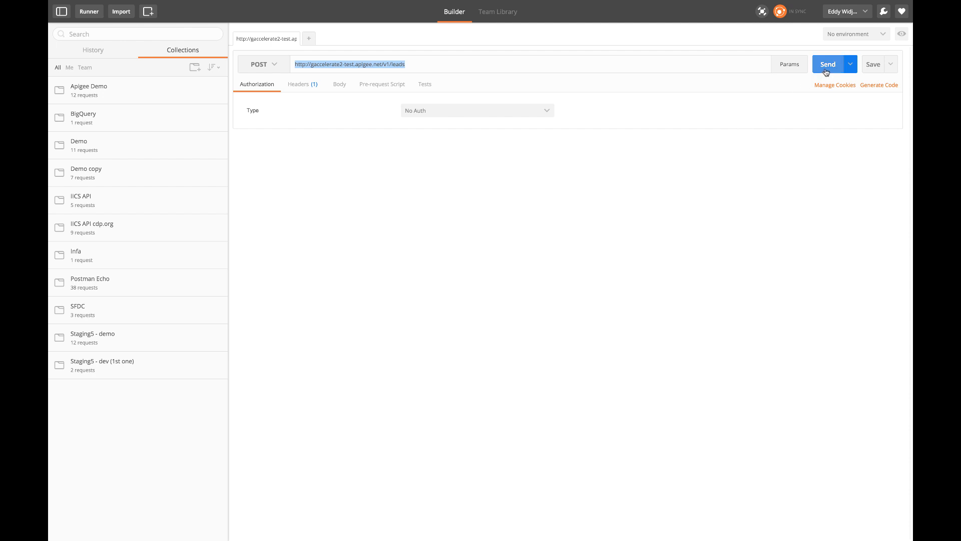
{"action": "left_click", "coordinate": [828, 64]}
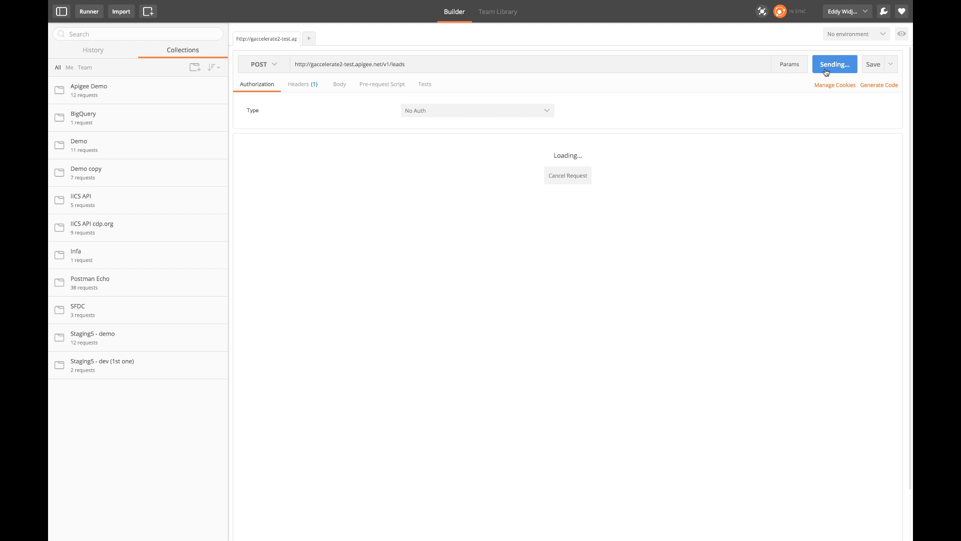